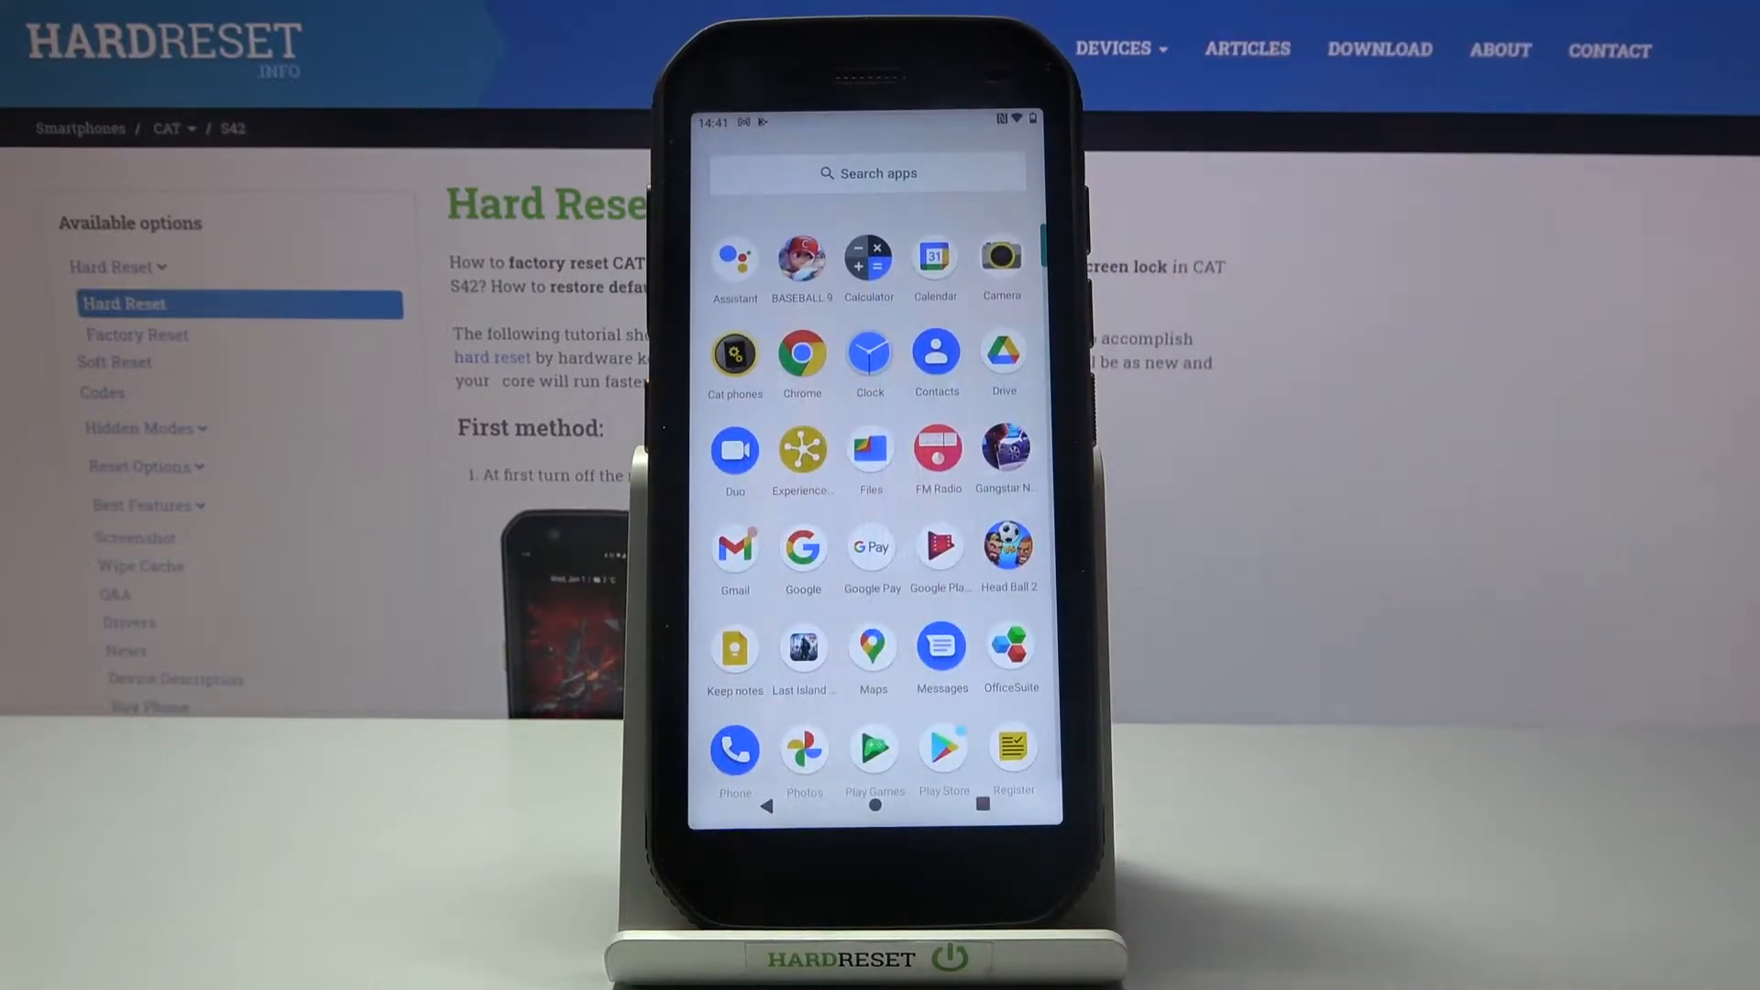
mouse_move(870, 550)
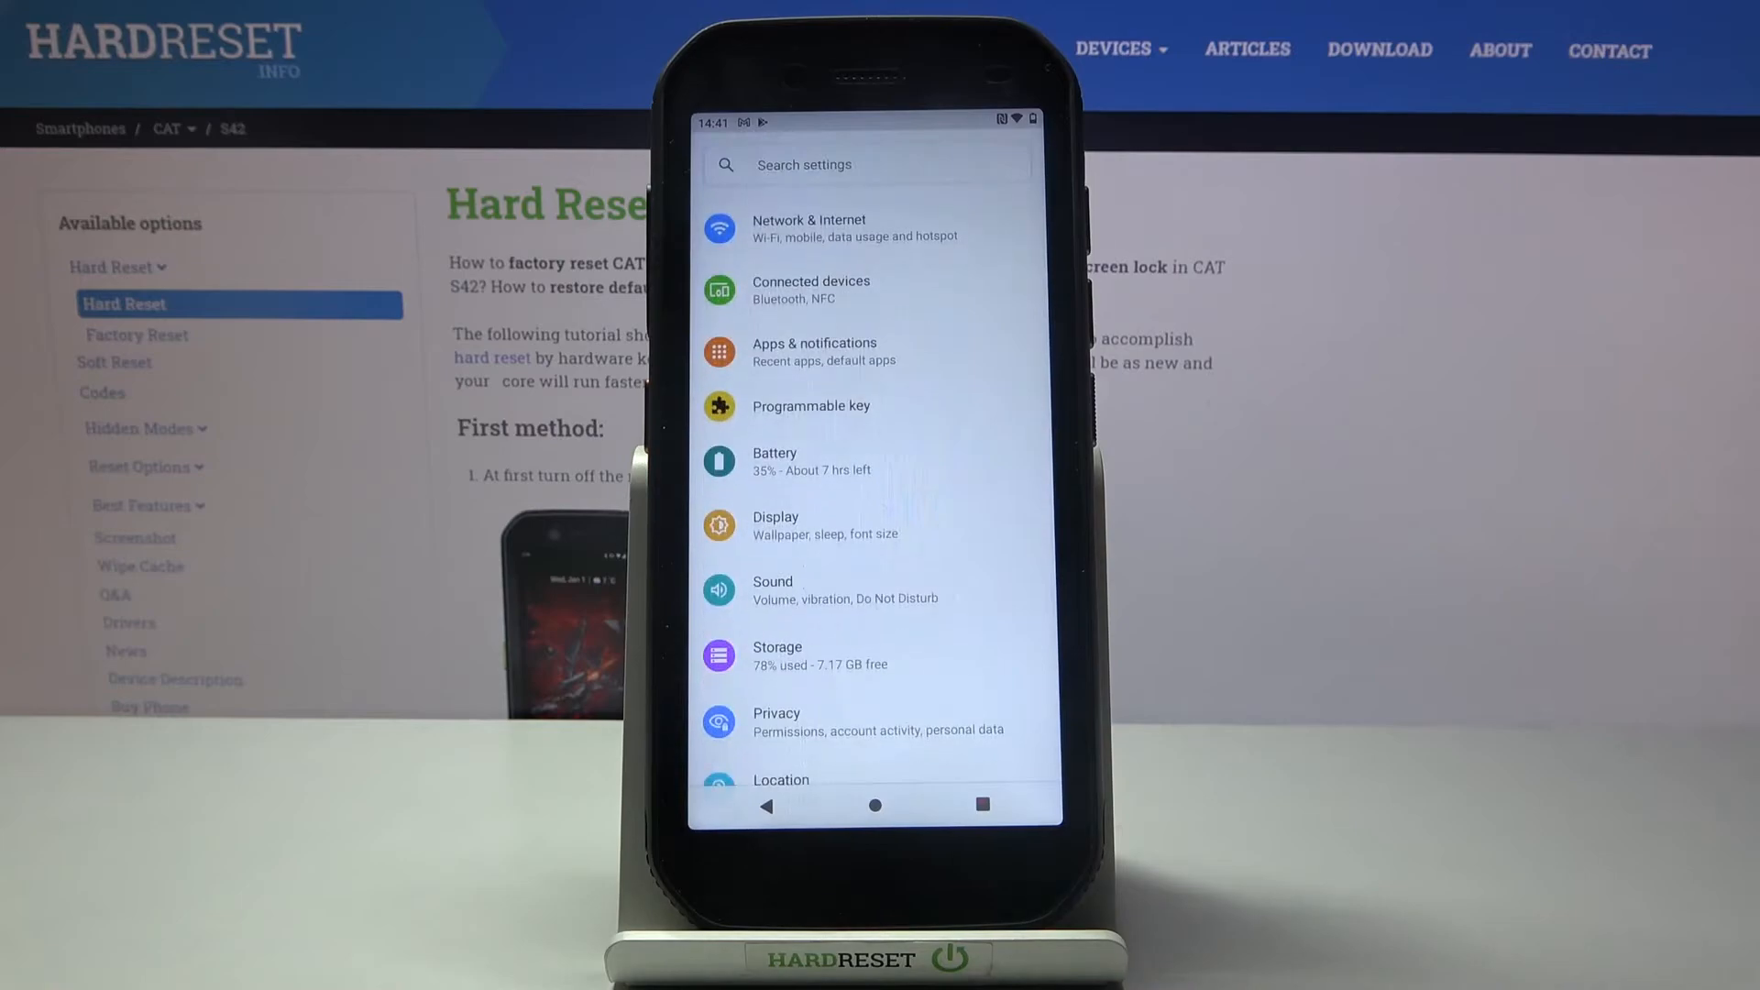
scroll("up", 3)
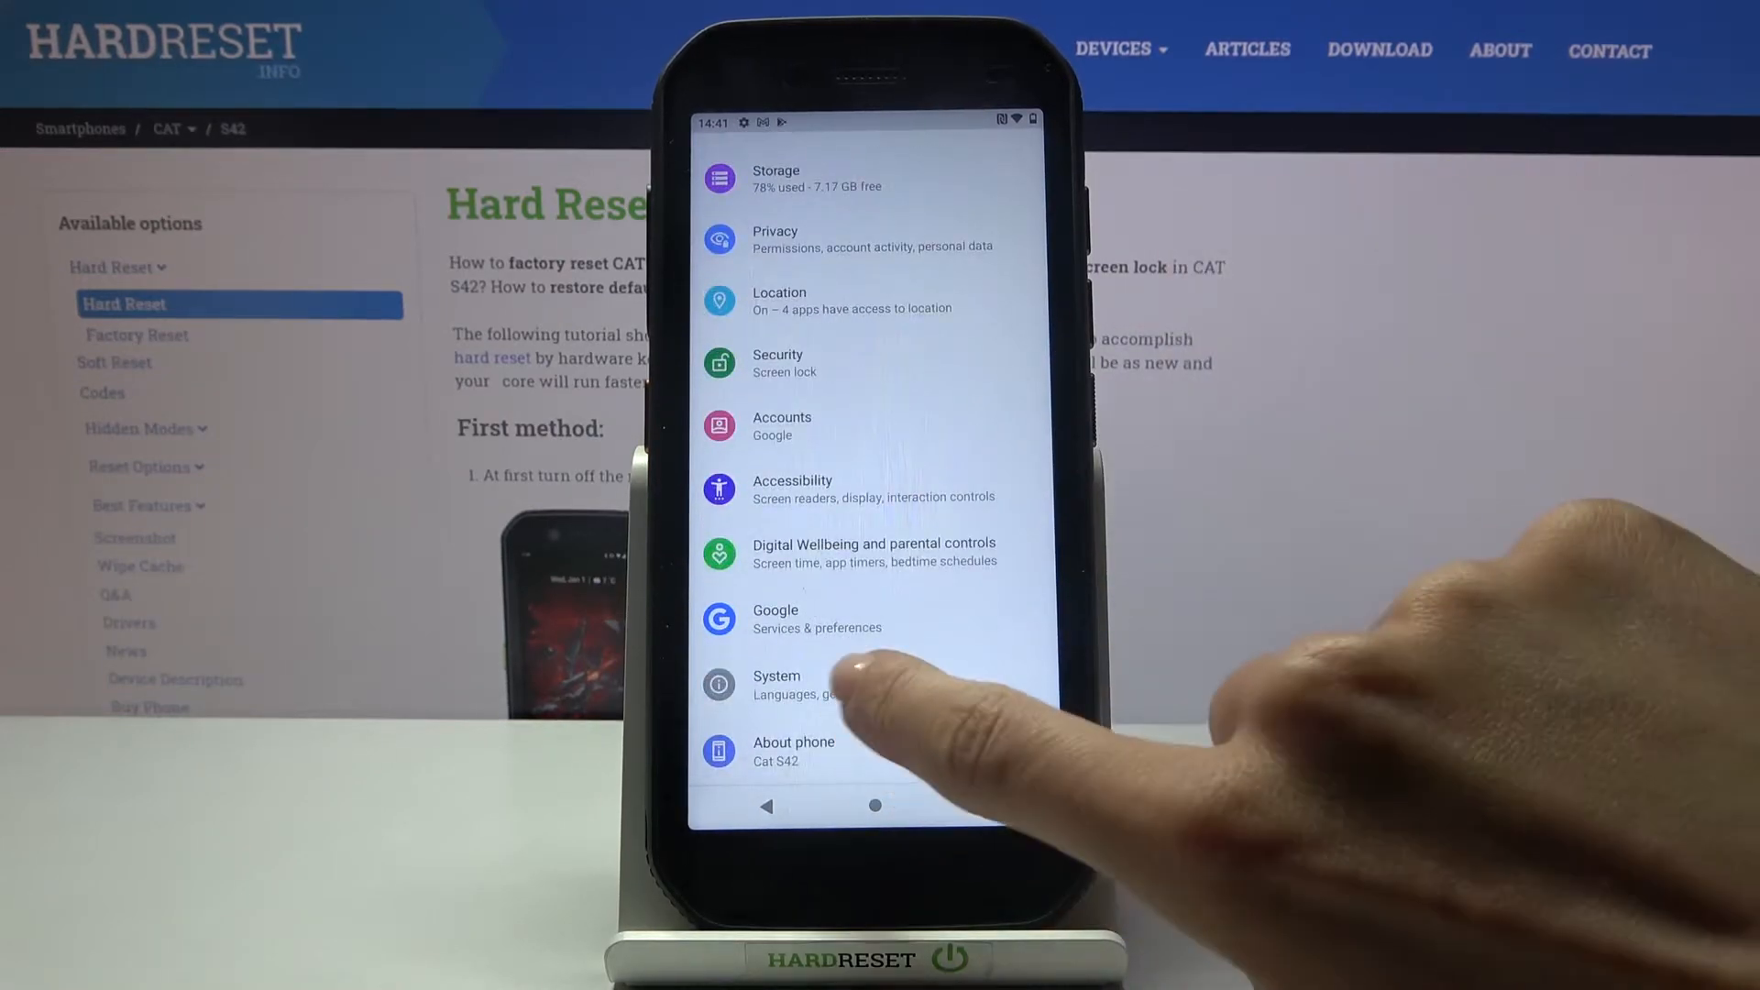
left_click(775, 685)
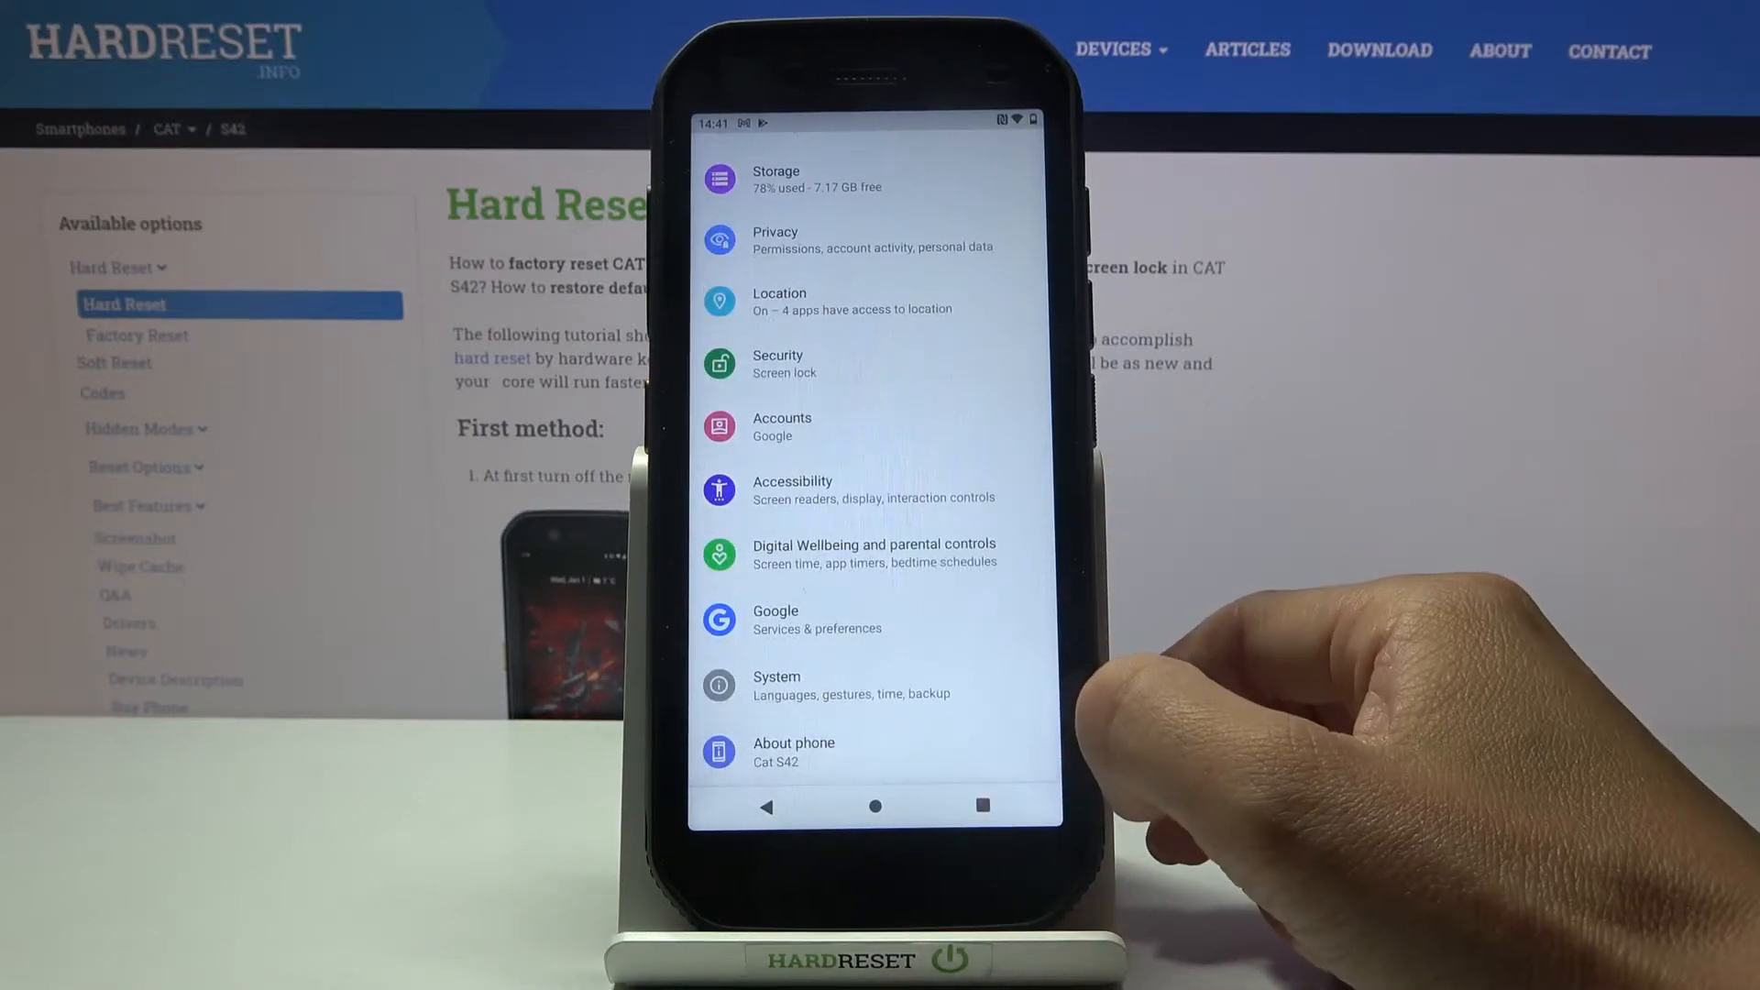
Step: Tap Build number in About phone to unlock Developer options, then expand System's Advanced entries
left_click(794, 750)
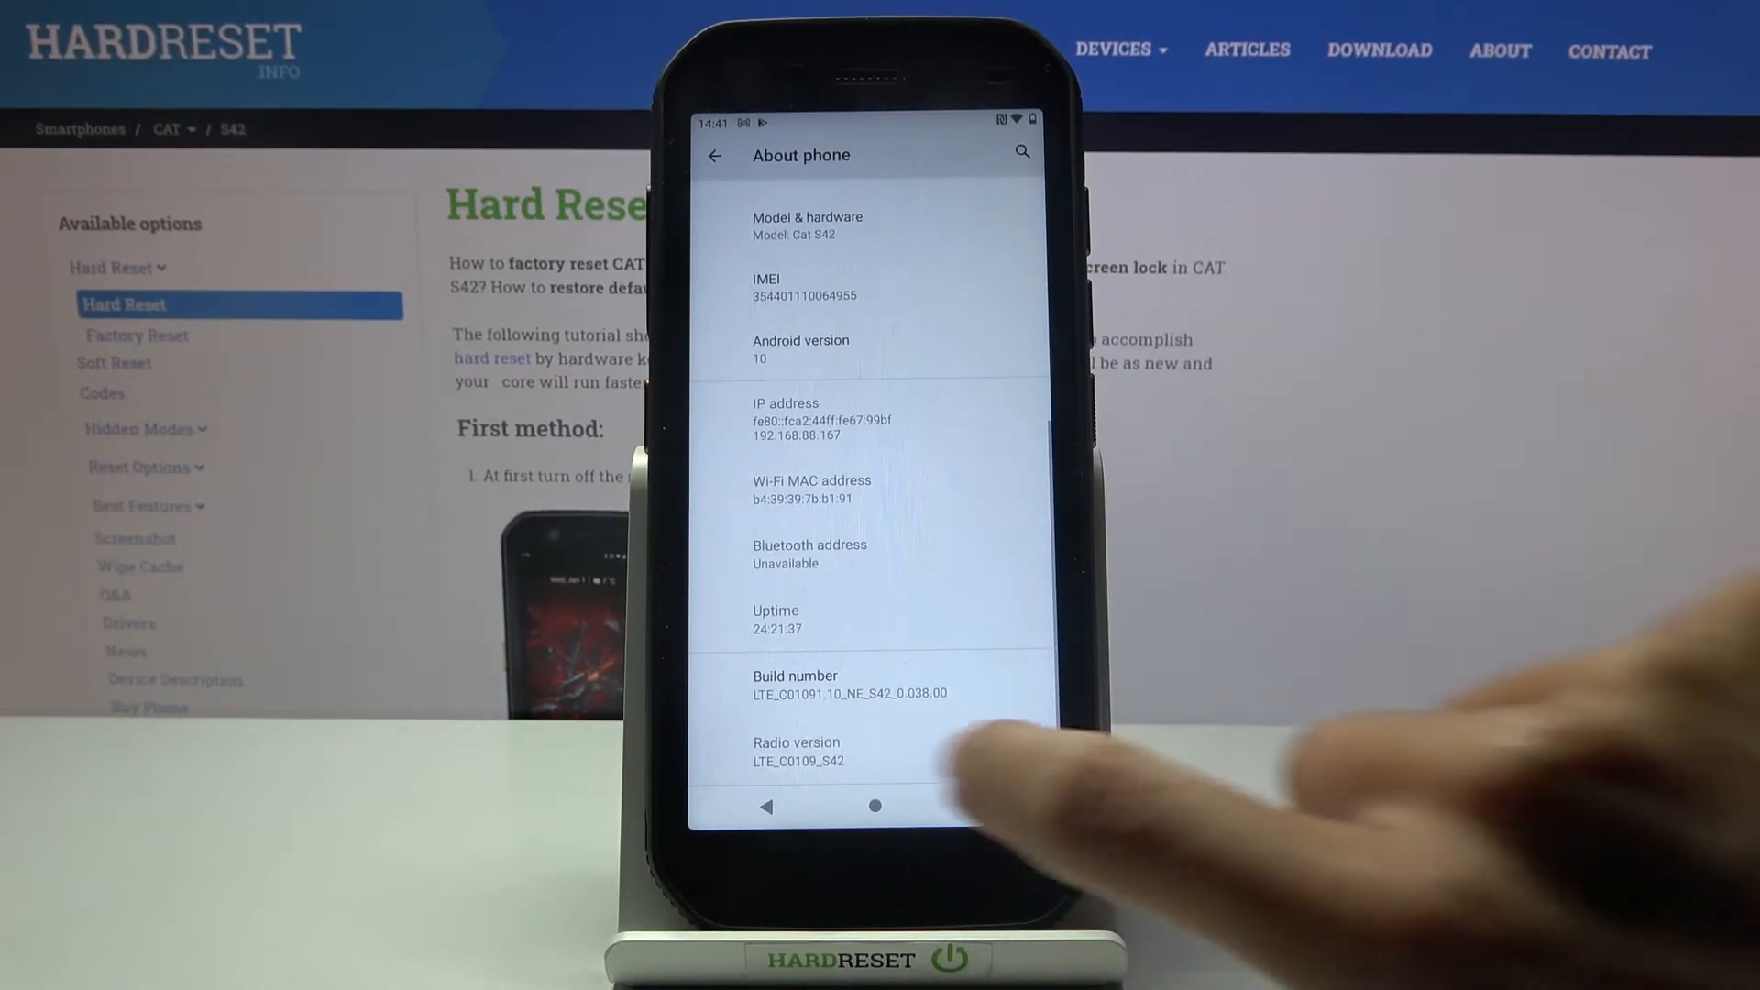
left_click(850, 685)
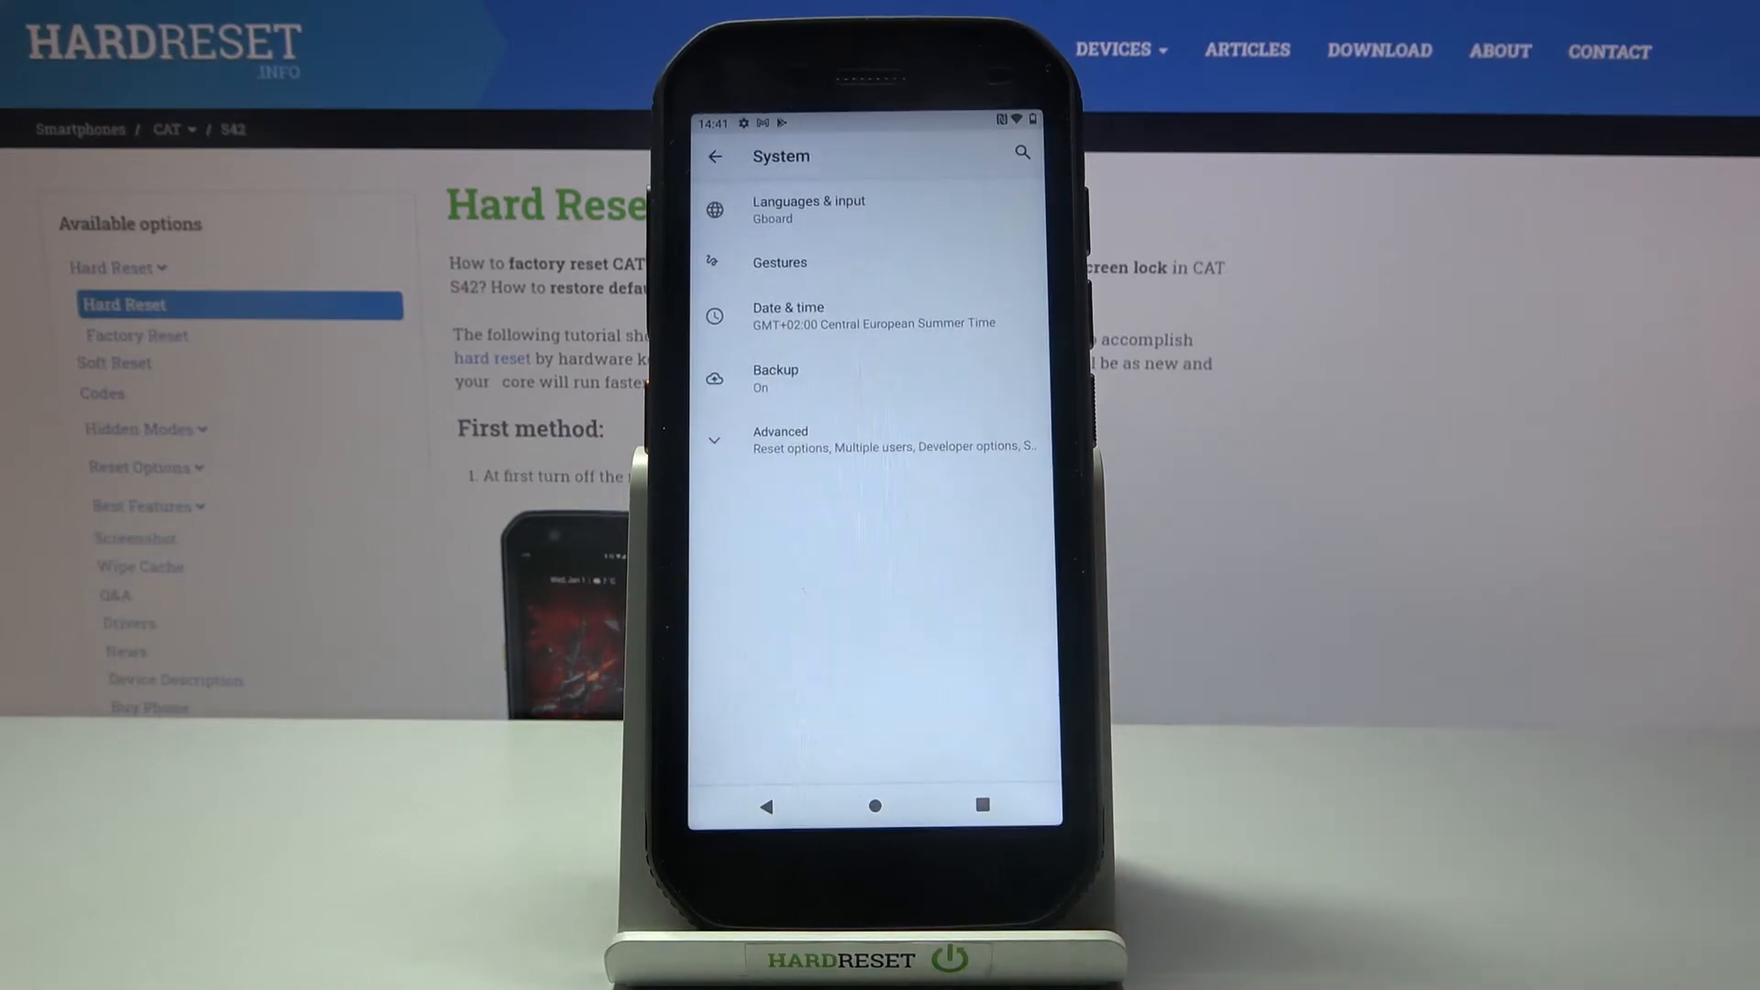
left_click(779, 438)
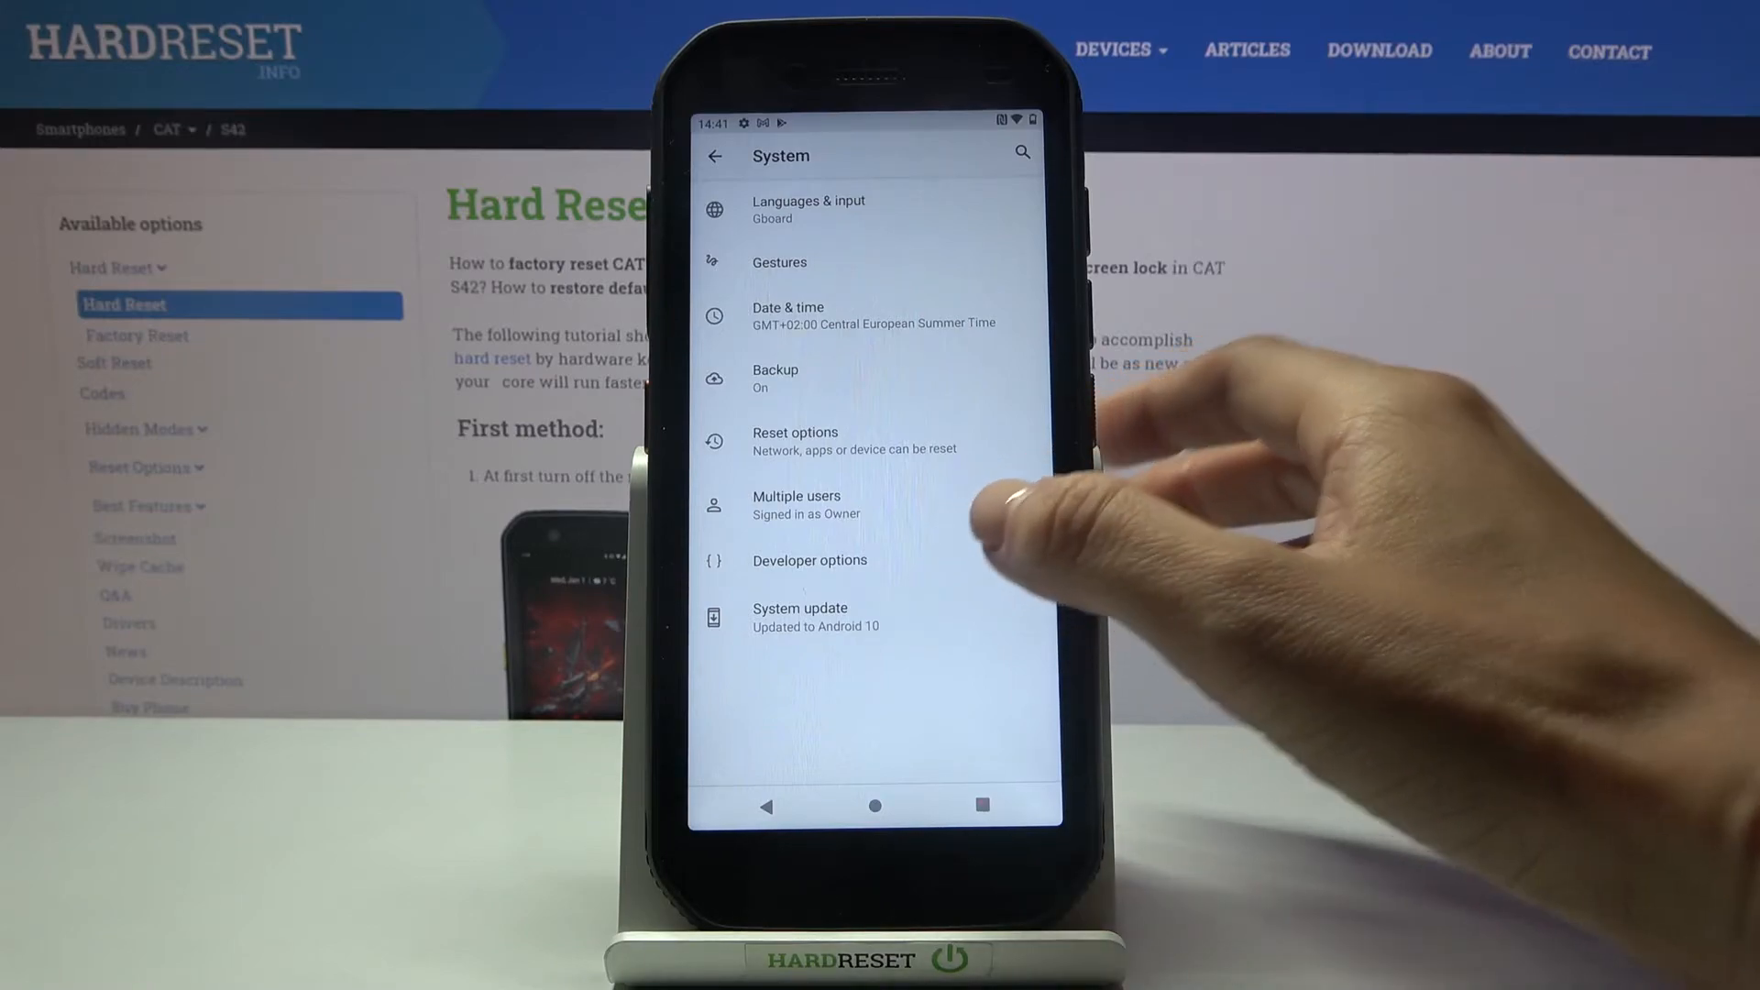
Step: Open Developer options, scroll its list, and turn the top On toggle off
left_click(810, 560)
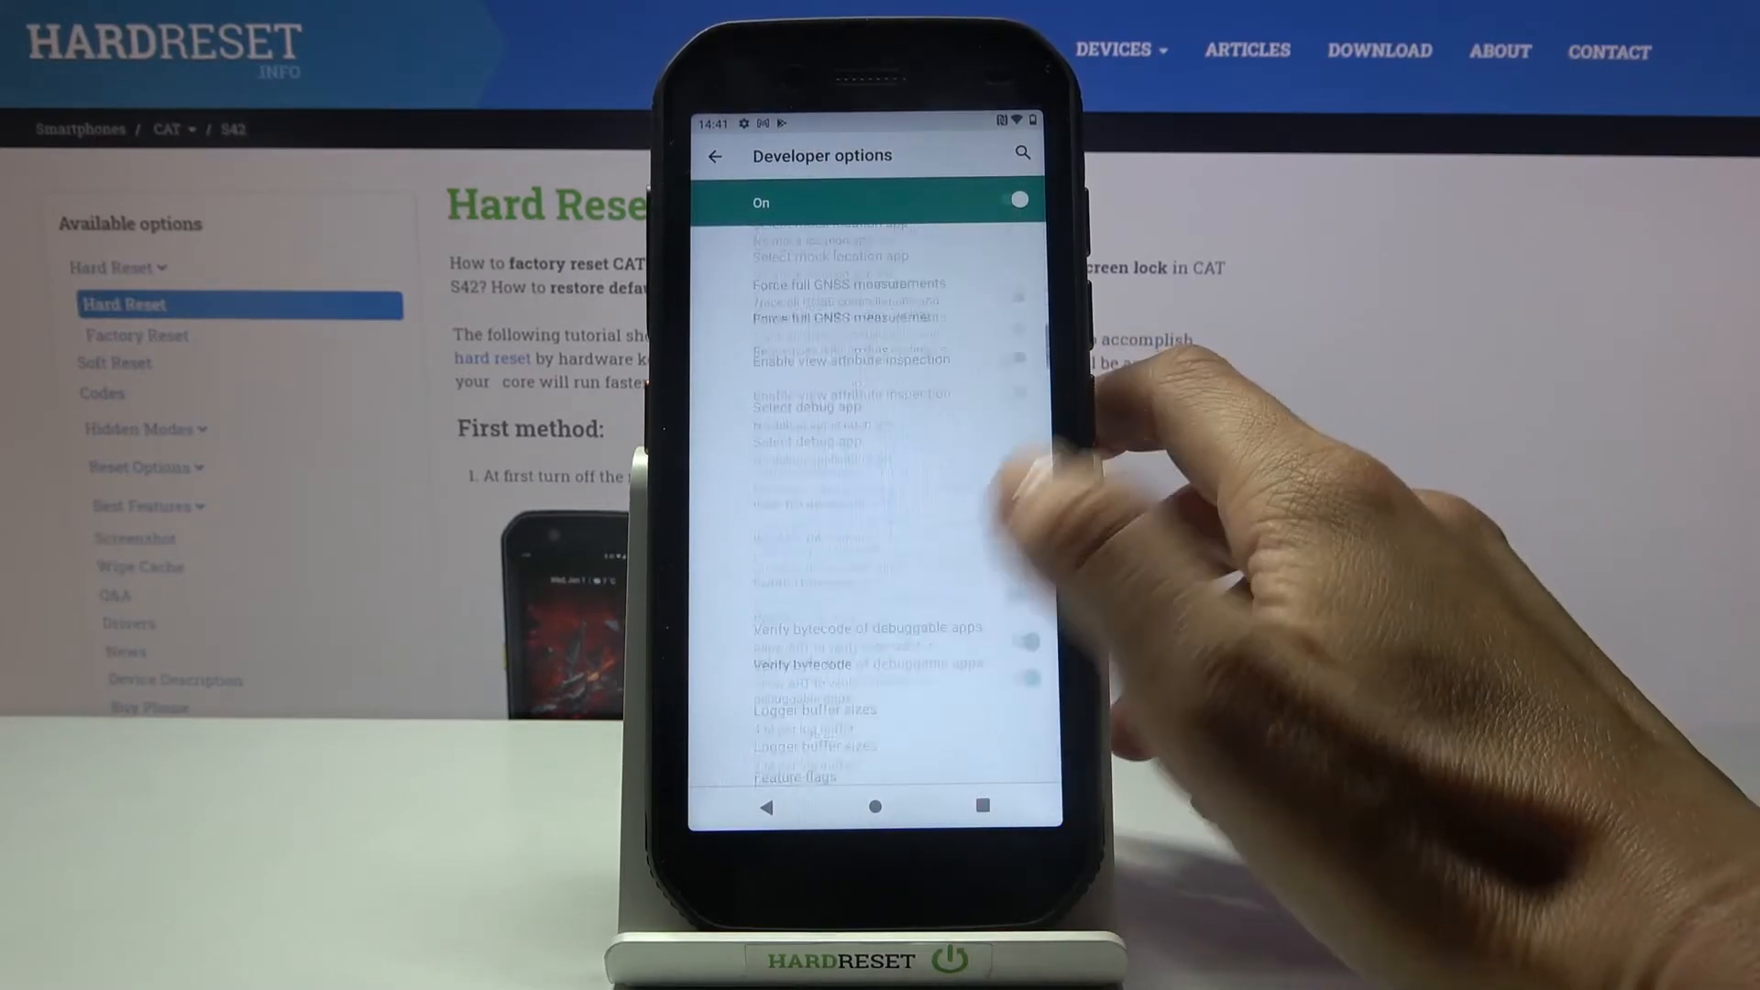
scroll("up", 3)
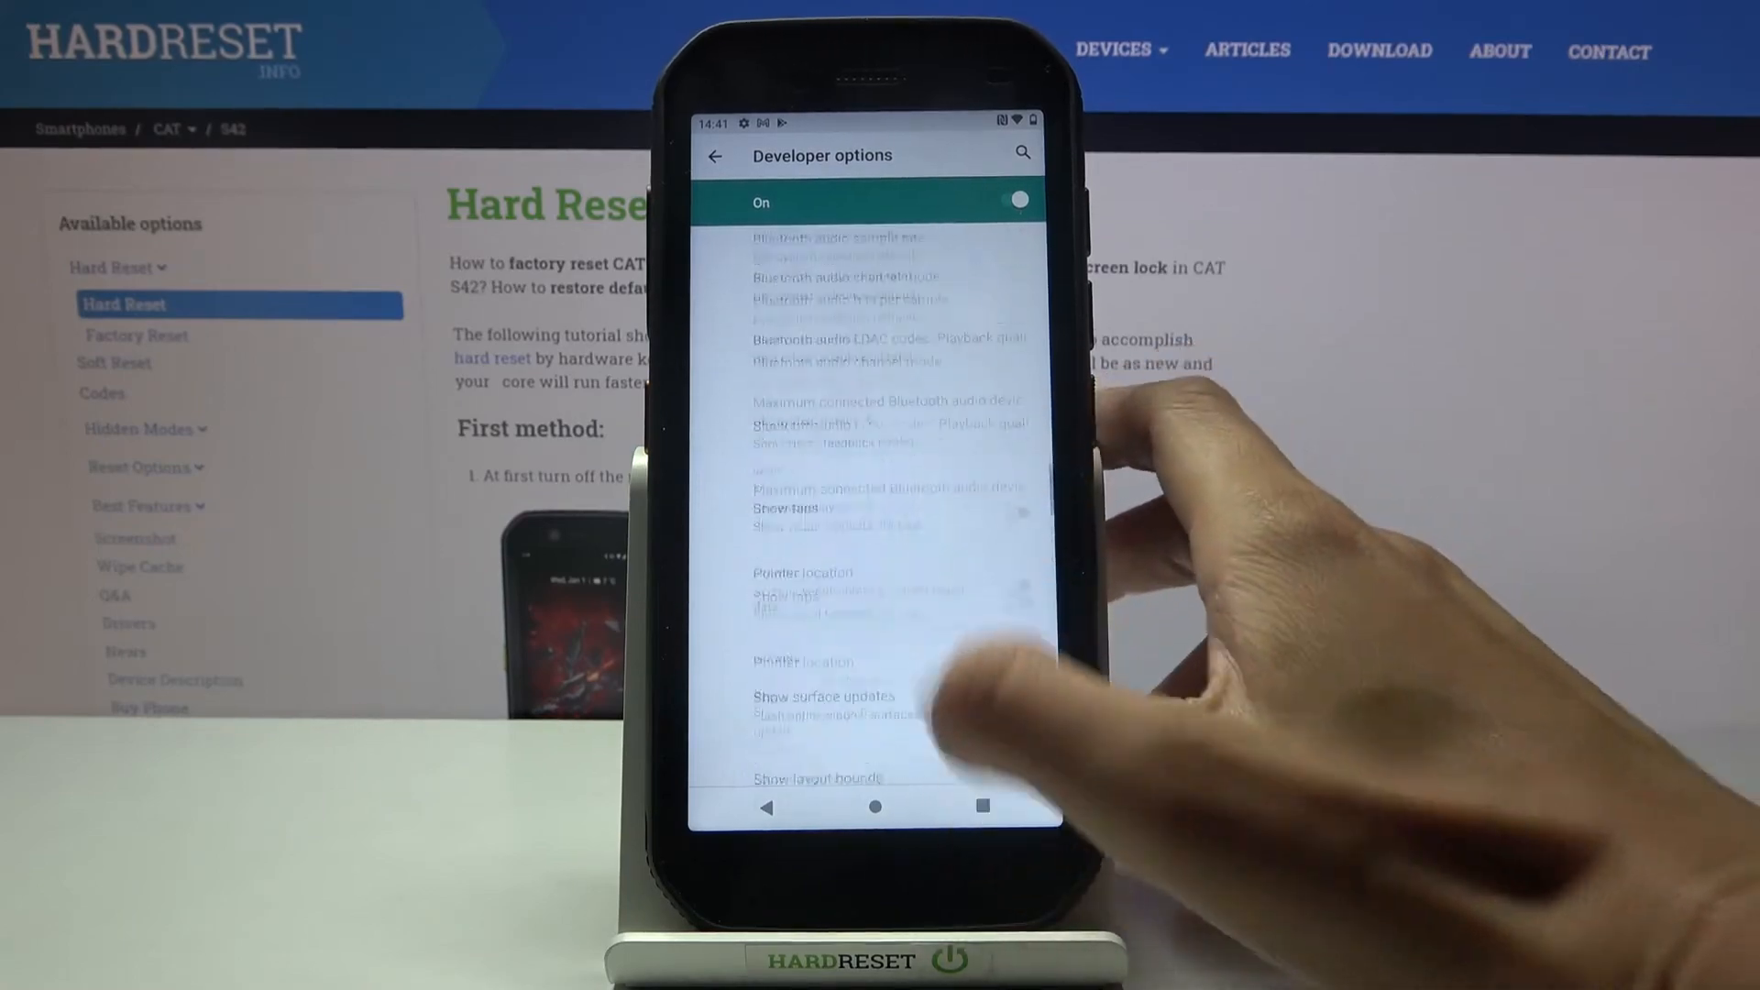
scroll("up", 3)
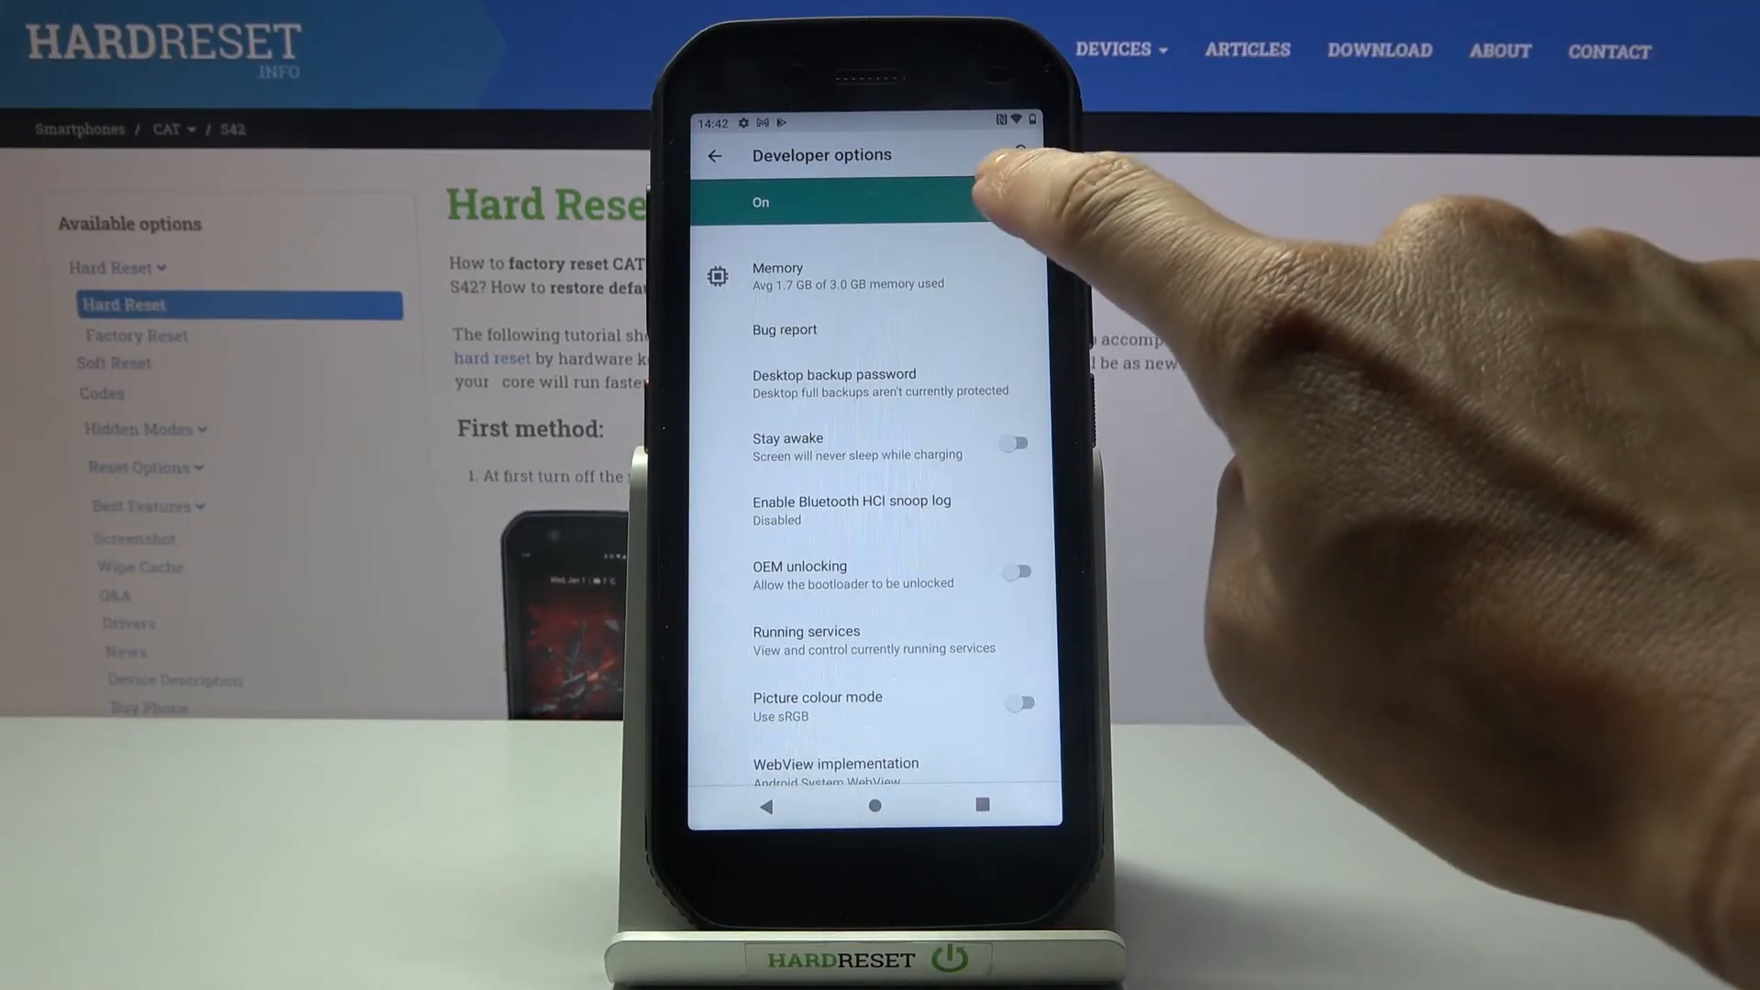
left_click(1001, 200)
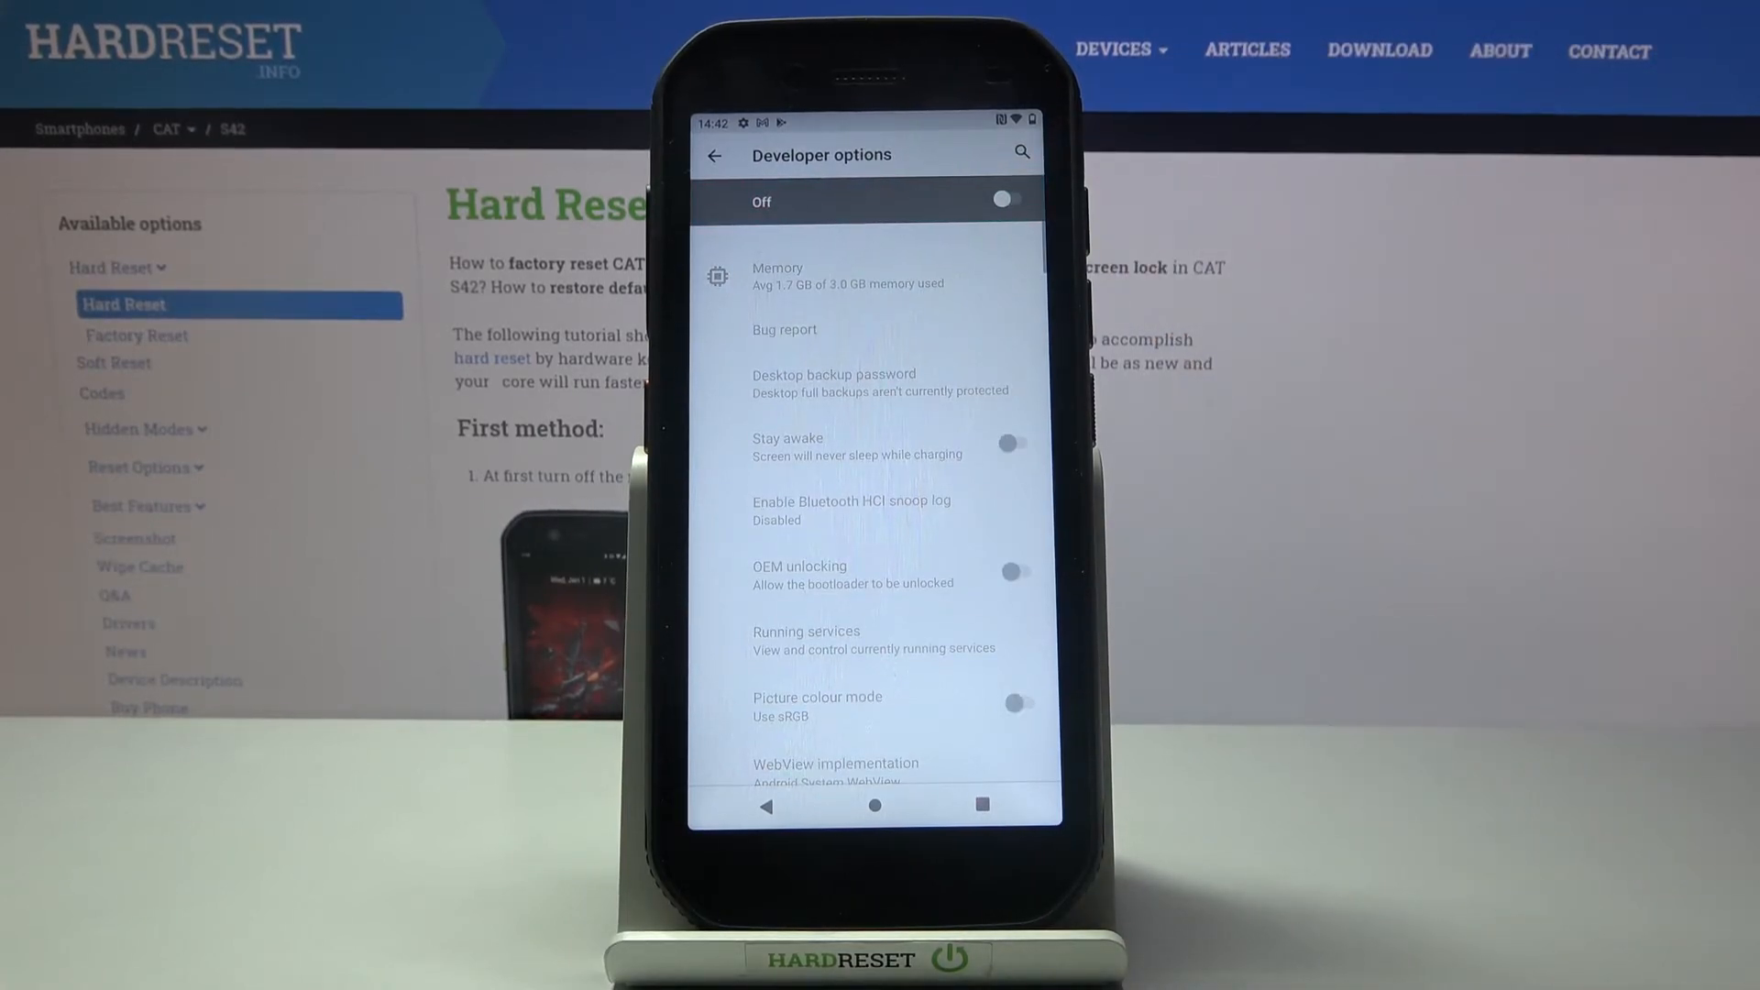